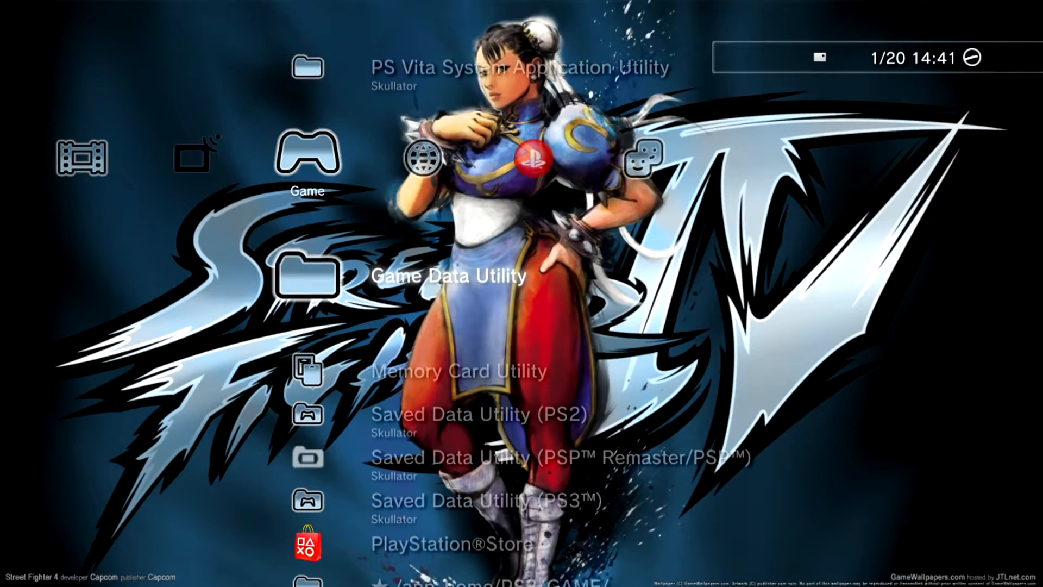
Scroll the XMB Game column down to the RetroArch entry and launch it.
{"action": "scroll", "scroll_direction": "down", "scroll_amount": 3}
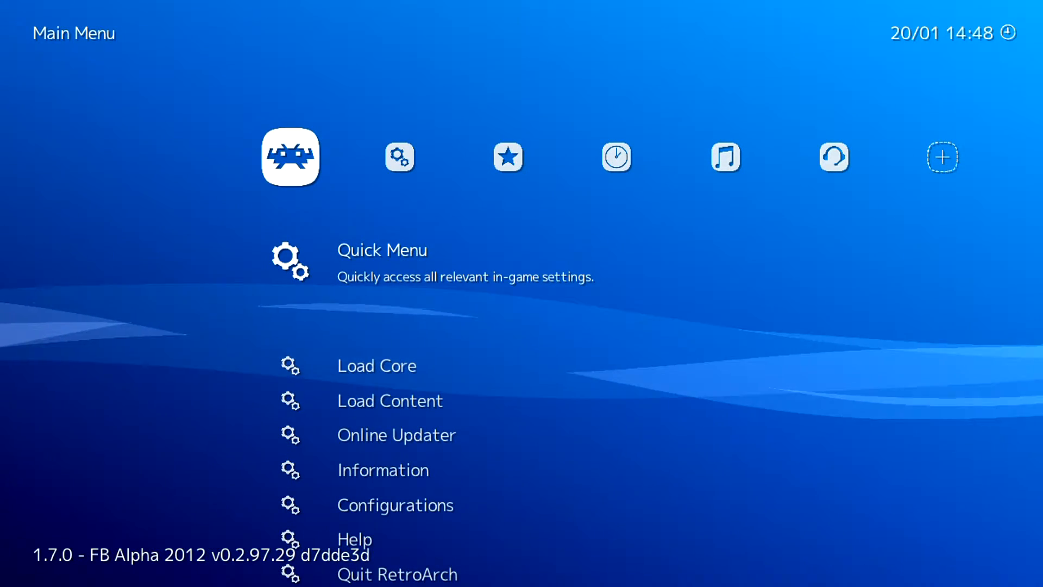
Open Load Core and scroll the core list to Genesis Plus GX.
{"action": "key", "text": "Down"}
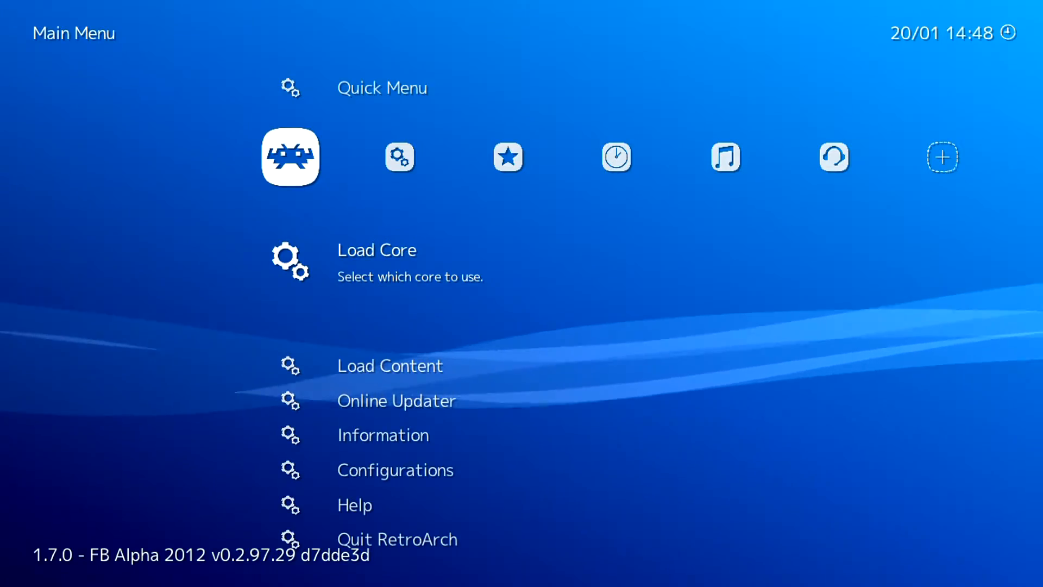
{"action": "left_click", "coordinate": [376, 250]}
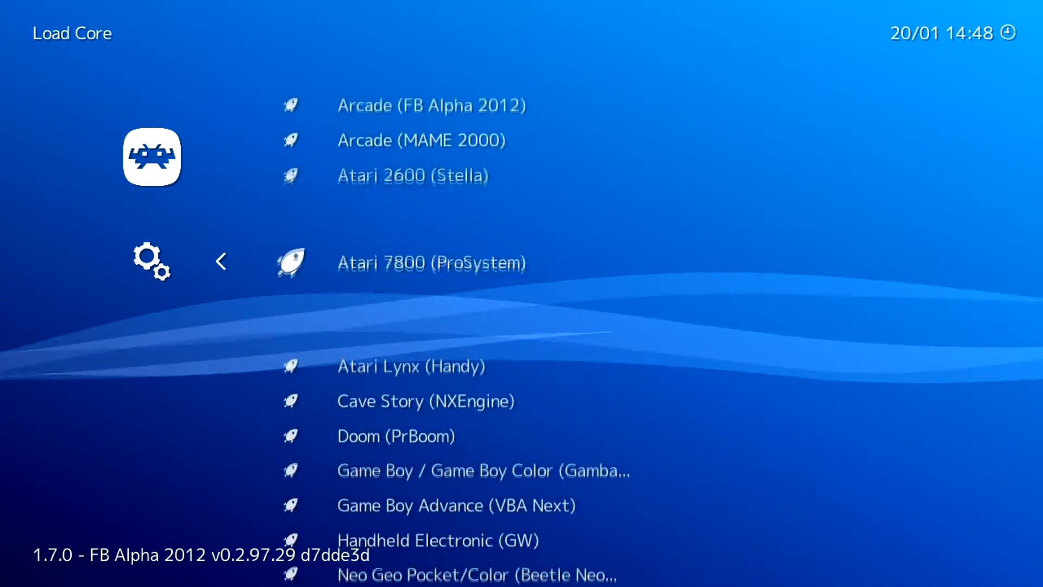
{"action": "scroll", "scroll_direction": "down", "scroll_amount": 3}
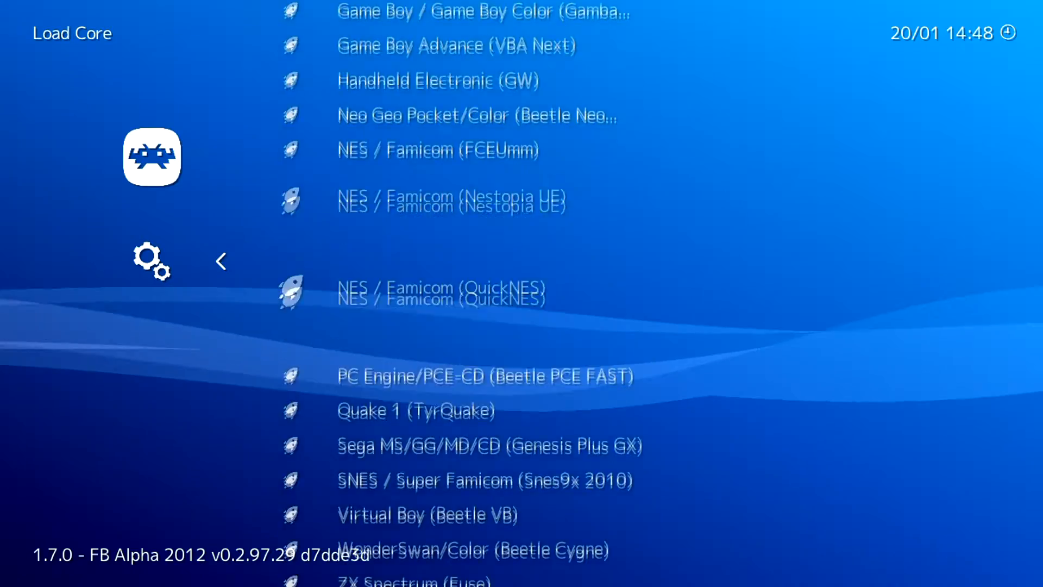
{"action": "scroll", "scroll_direction": "down", "scroll_amount": 3}
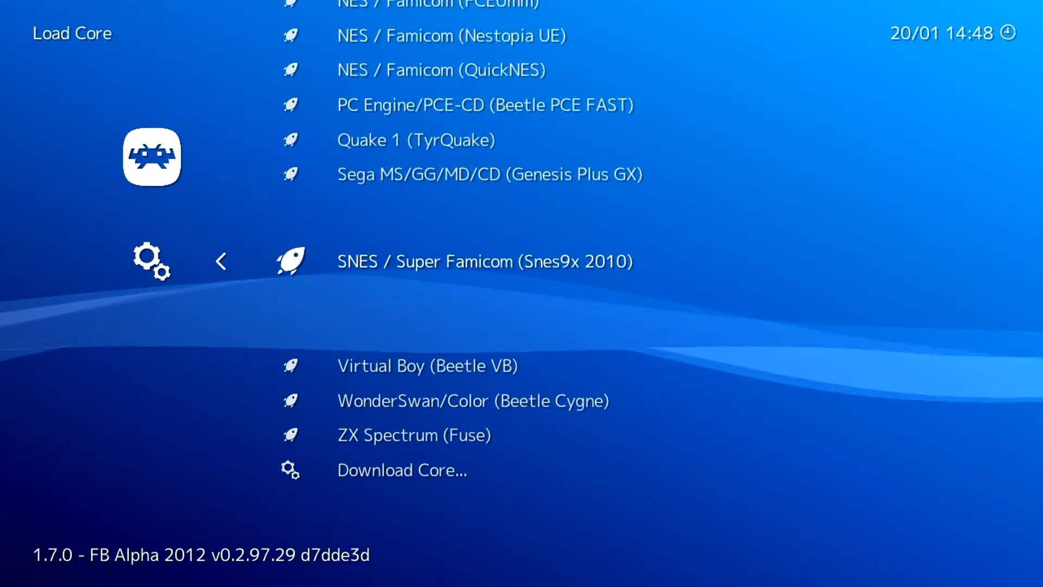
{"action": "scroll", "scroll_direction": "down", "scroll_amount": 3}
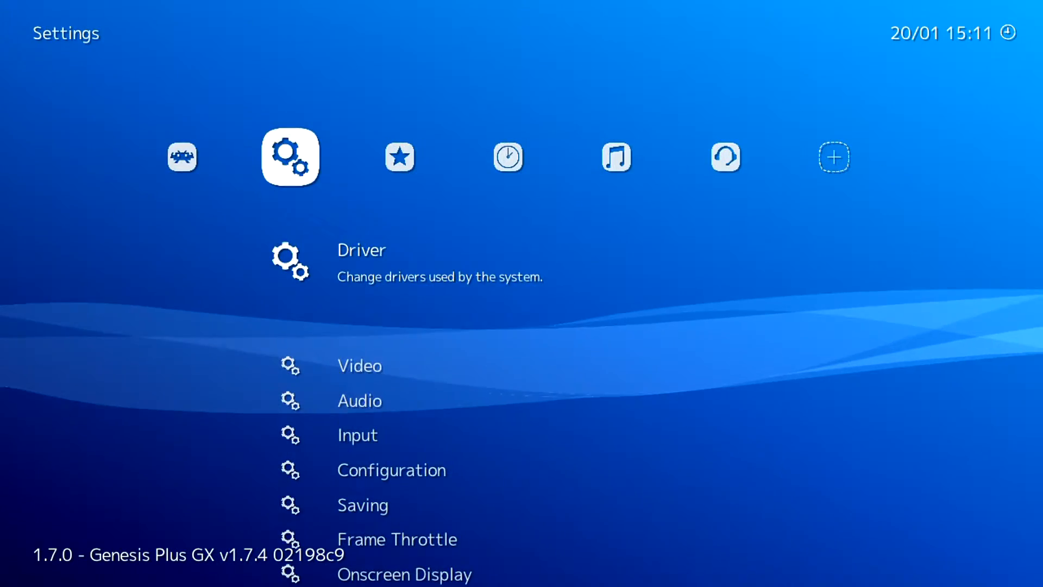
Review the Input settings, confirming the Menu Toggle Gamepad Combo is L3 + R3.
{"action": "scroll", "scroll_direction": "down", "scroll_amount": 3}
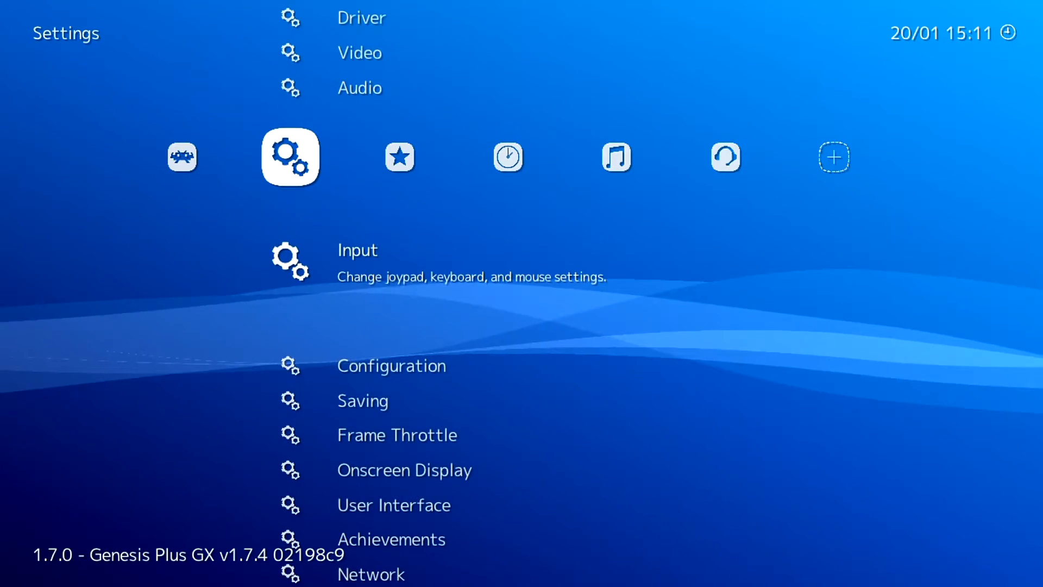
{"action": "left_click", "coordinate": [358, 260]}
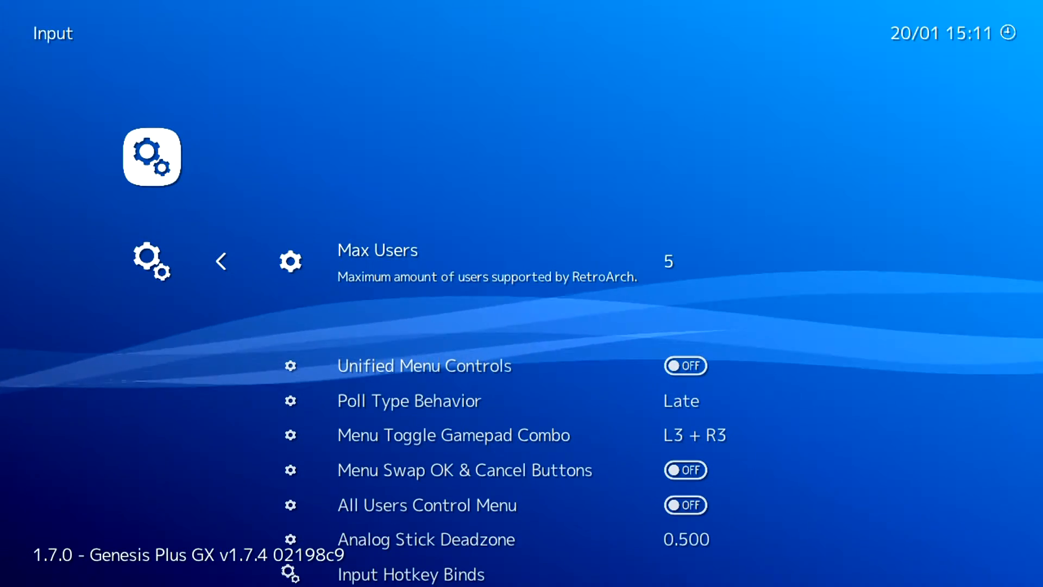
{"action": "scroll", "scroll_direction": "down", "scroll_amount": 3}
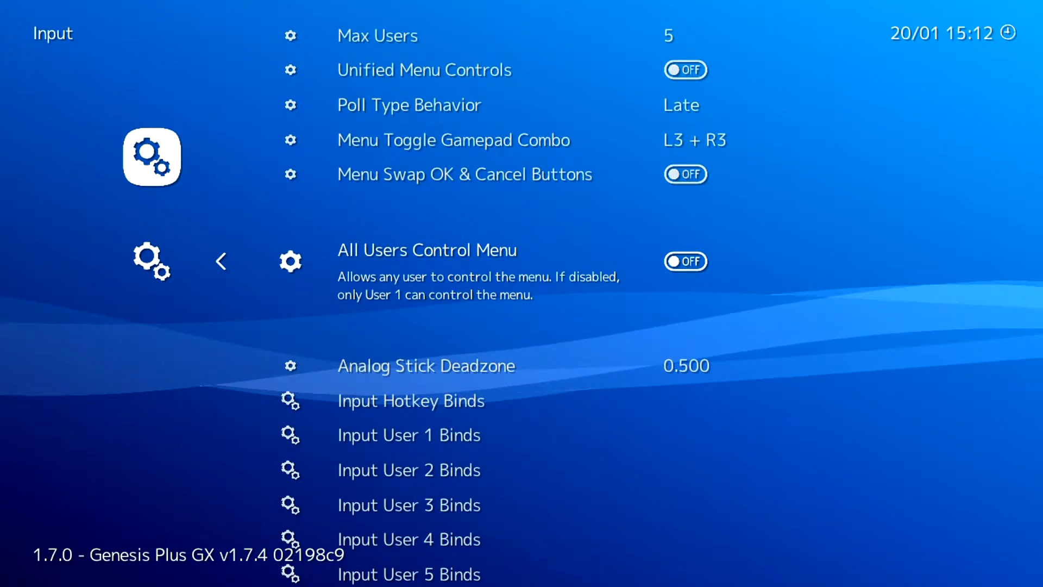
{"action": "scroll", "scroll_direction": "down", "scroll_amount": 3}
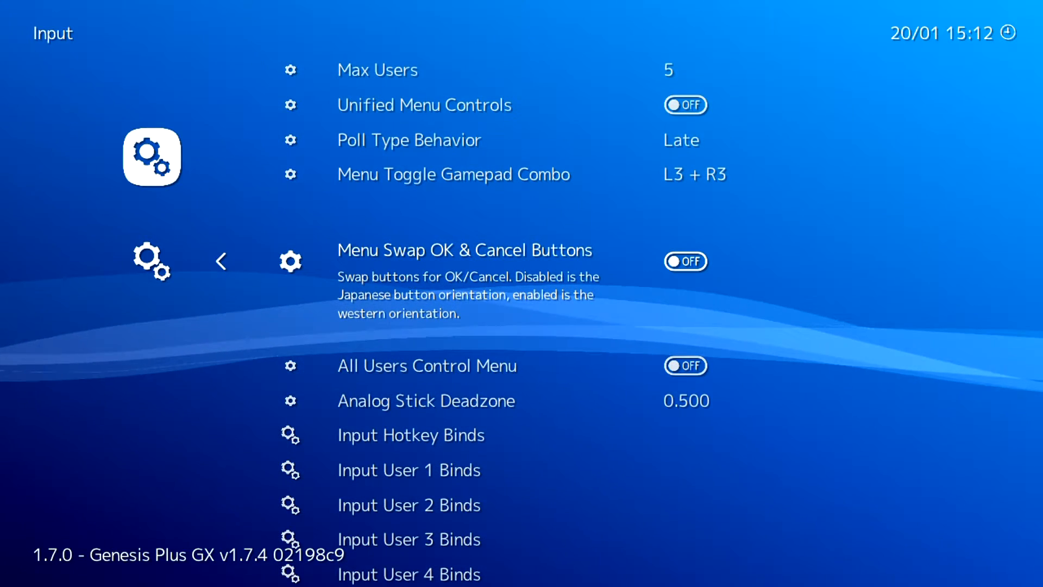
{"action": "scroll", "scroll_direction": "down", "scroll_amount": 3}
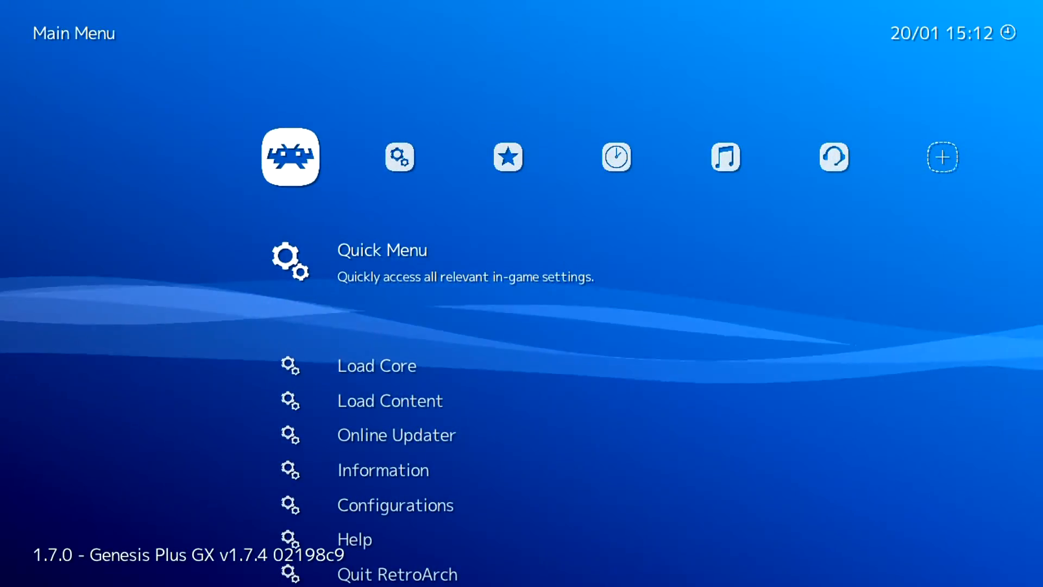
Browse Load Content to /dev_usb000/ and scroll the ROMS folder's game files.
{"action": "left_click", "coordinate": [376, 365]}
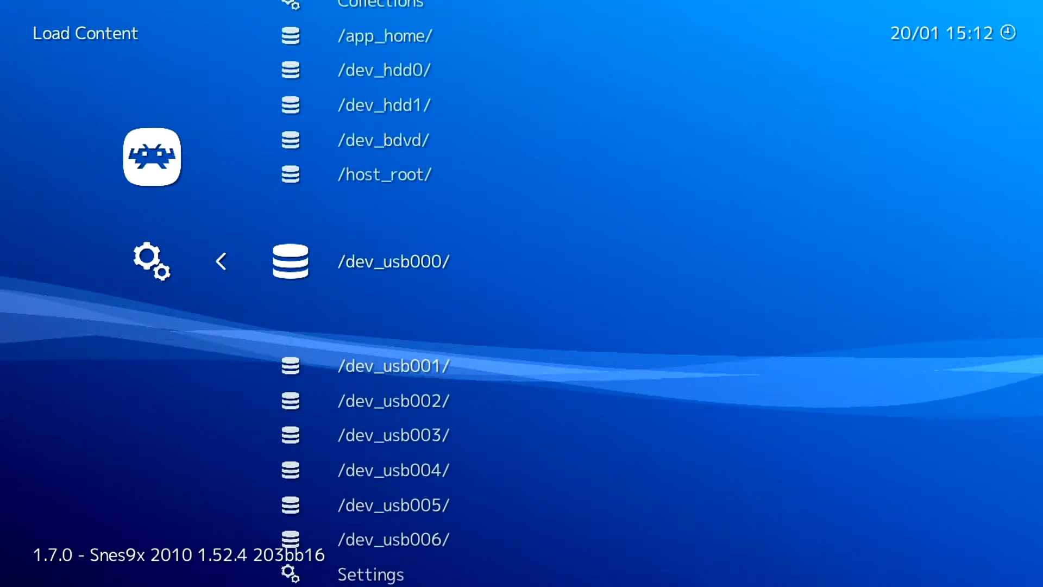
{"action": "left_click", "coordinate": [392, 261]}
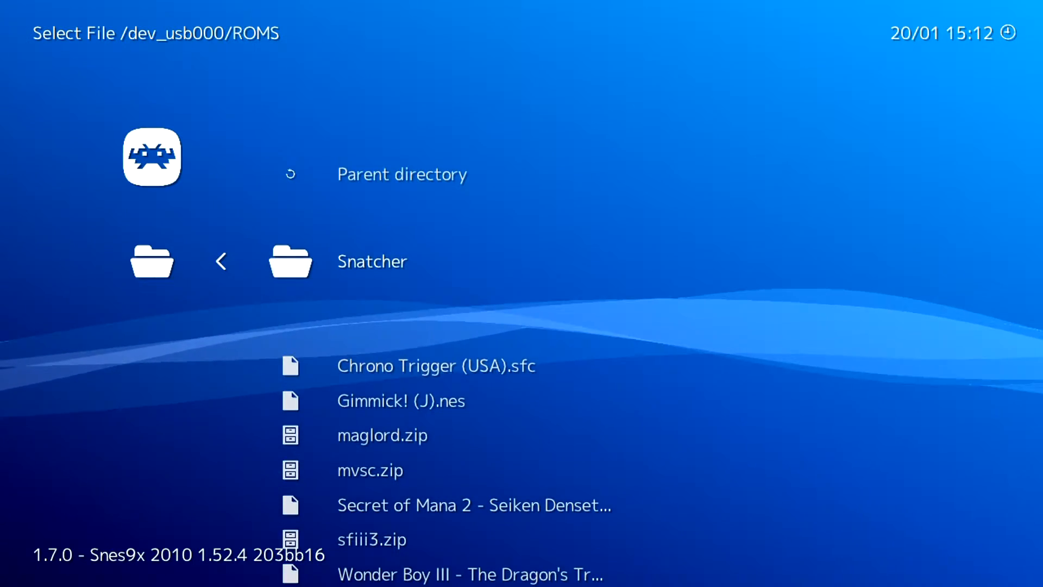
{"action": "scroll", "scroll_direction": "down", "scroll_amount": 3}
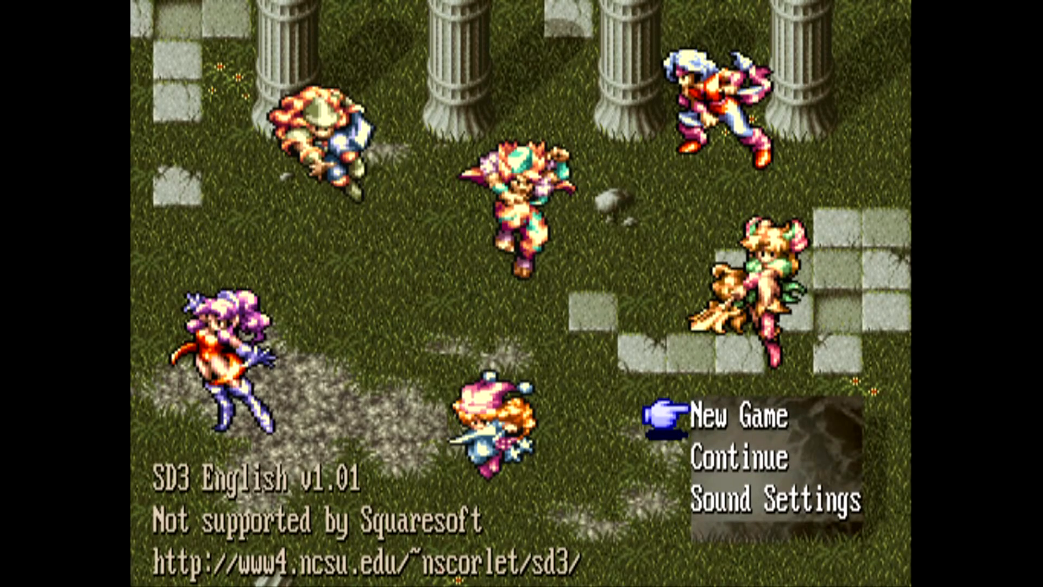
Leave Secret of Mana 2 for the RetroArch menu.
{"action": "key", "text": "F1"}
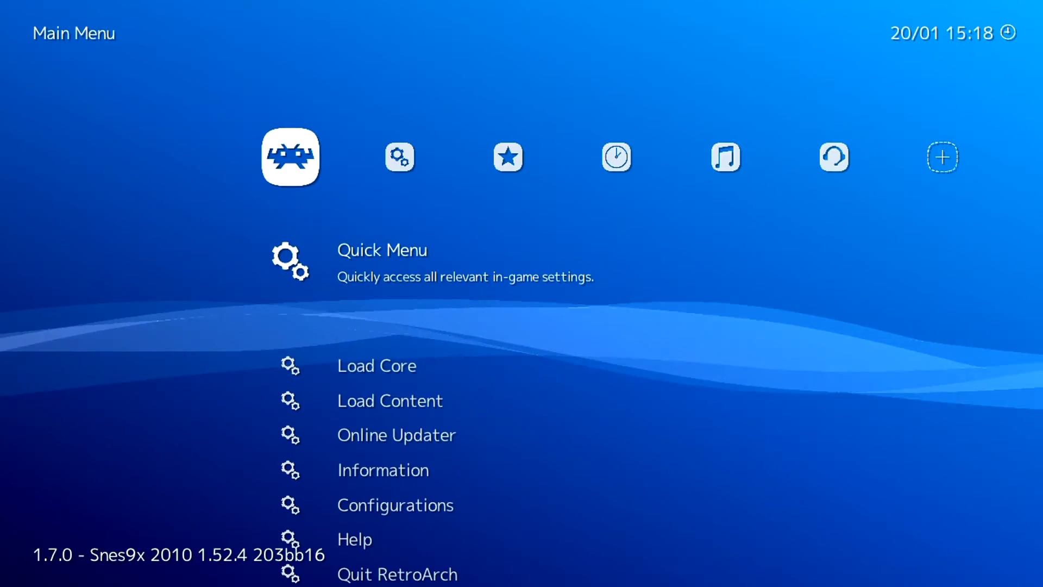
Open the list of installed emulator cores from the main menu.
{"action": "left_click", "coordinate": [377, 365]}
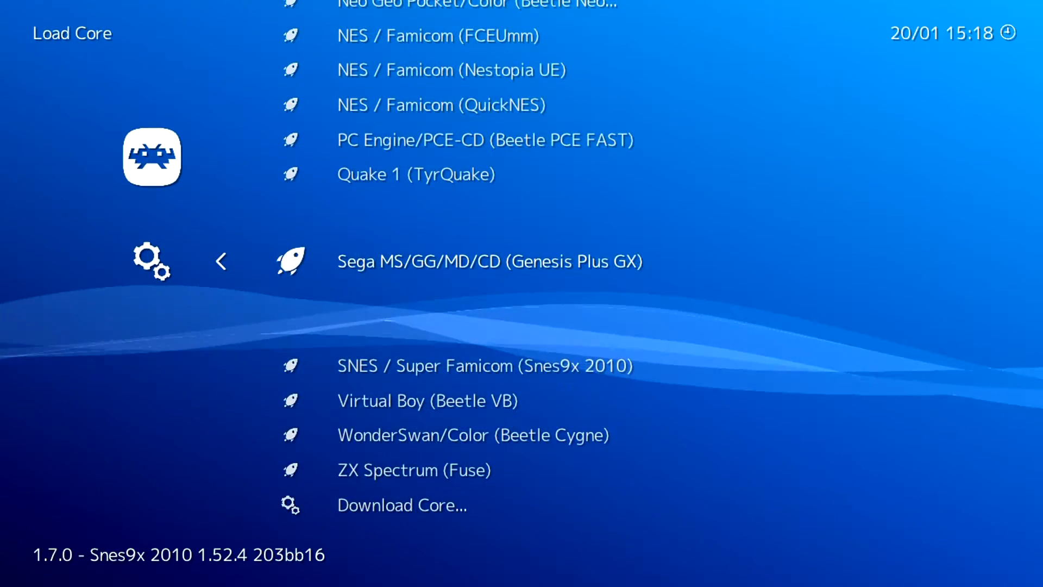
Load the Sega MS/GG/MD/CD (Genesis Plus GX) core.
{"action": "left_click", "coordinate": [489, 261]}
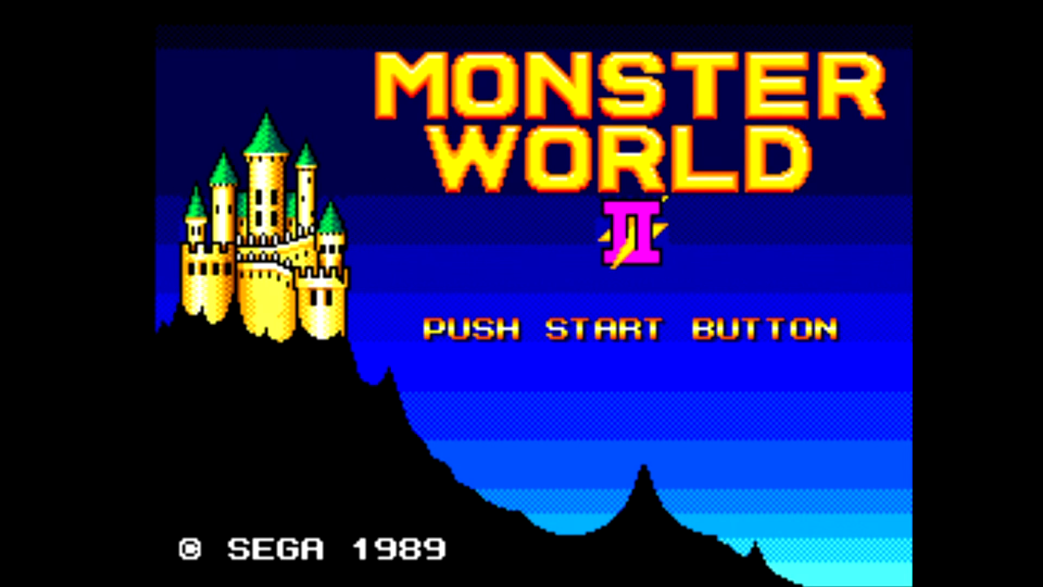
Start Monster World II from its title screen and make the hero attack.
{"action": "key", "text": "enter"}
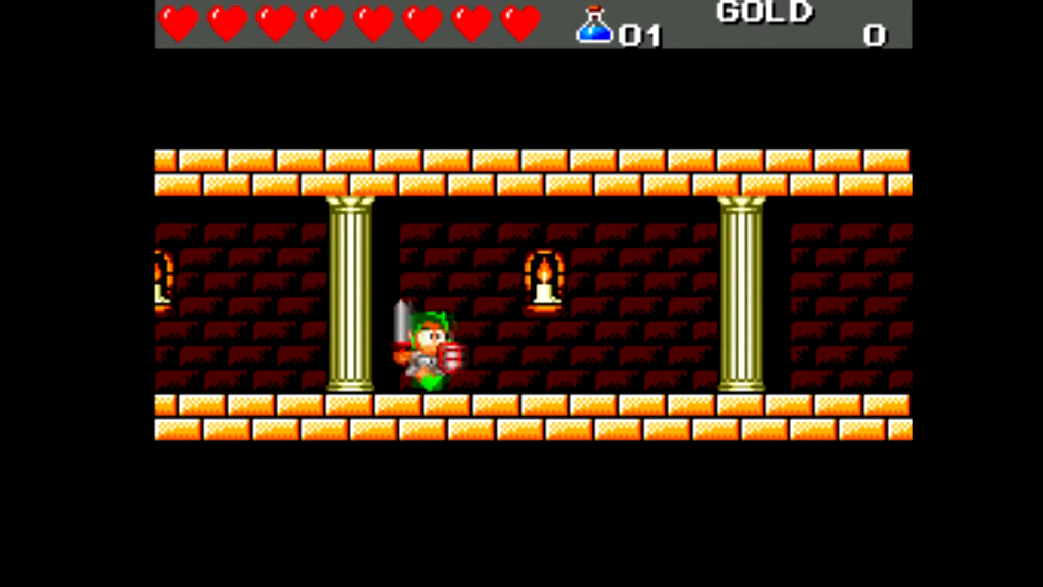
{"action": "key", "text": "Right"}
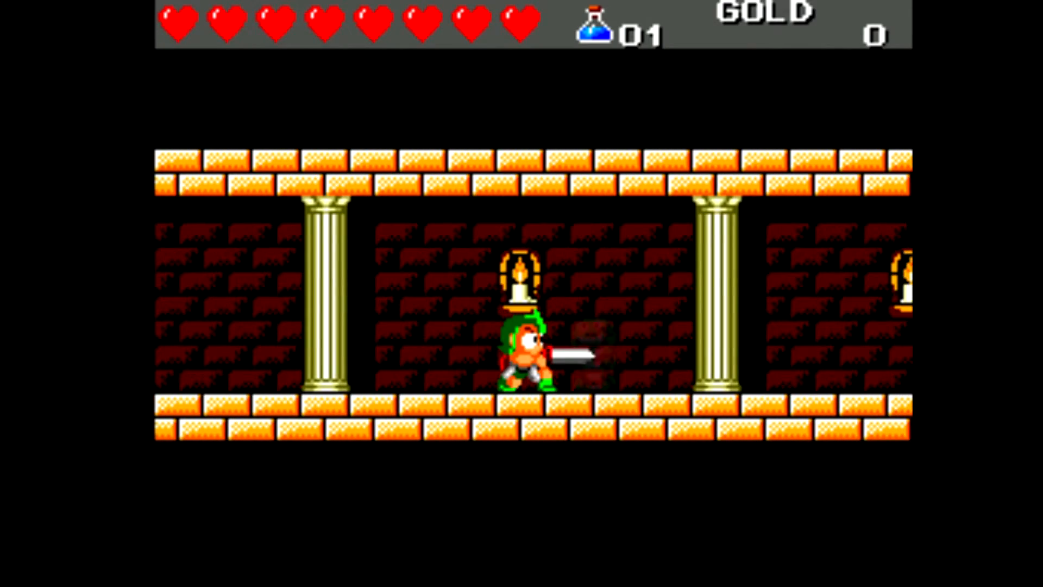